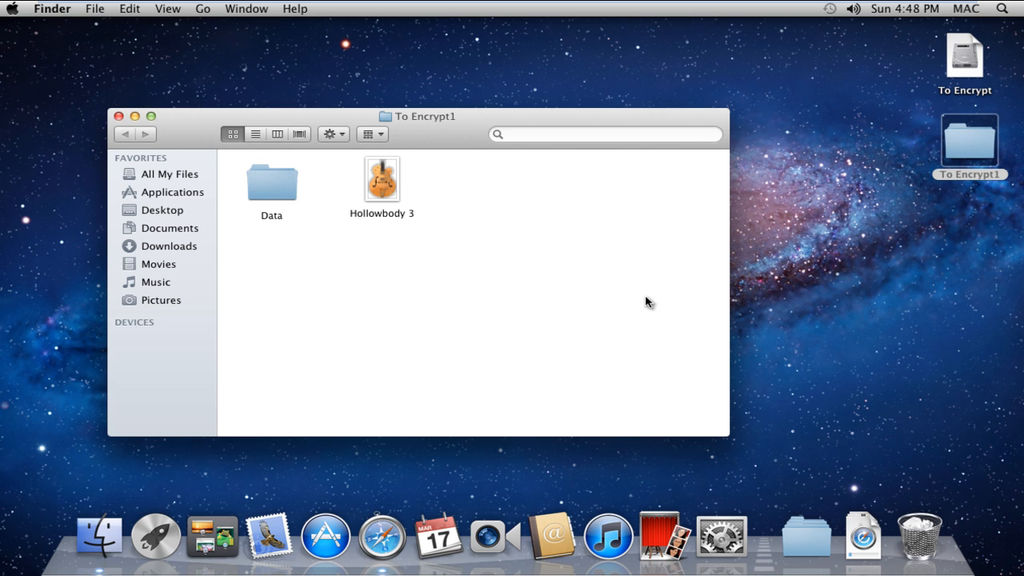
Select the Hollowbody 3 file inside the To Encrypt1 folder
left_click(381, 179)
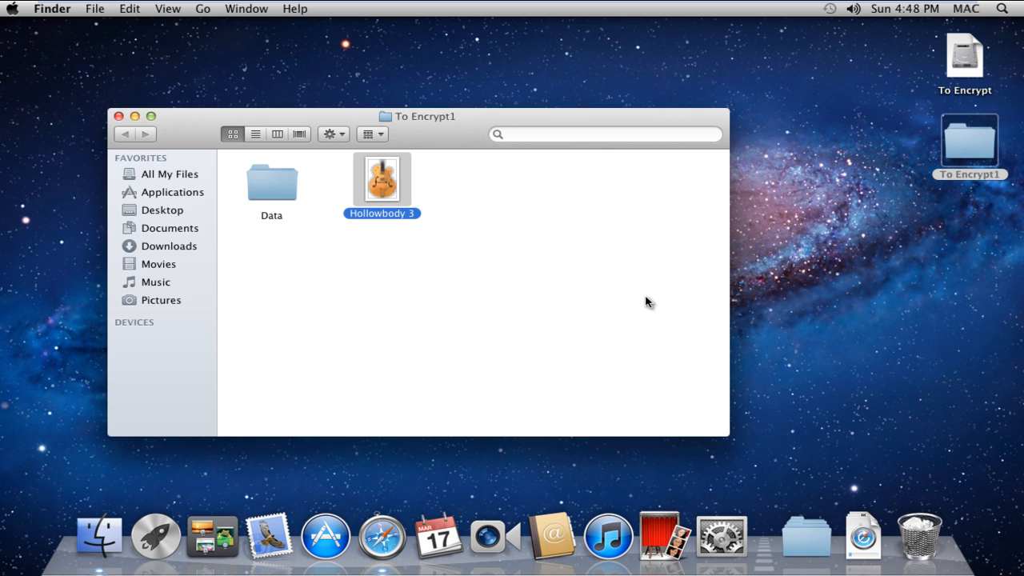
Show the file's extension so it reads Hollowbody 3.gif via Get Info
key("cmd+i")
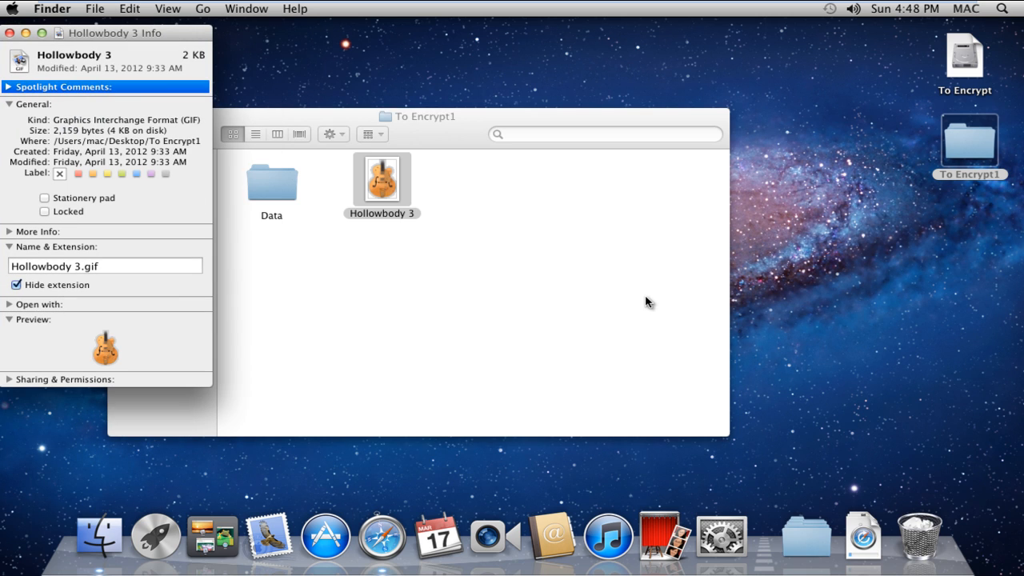
mouse_move(233, 332)
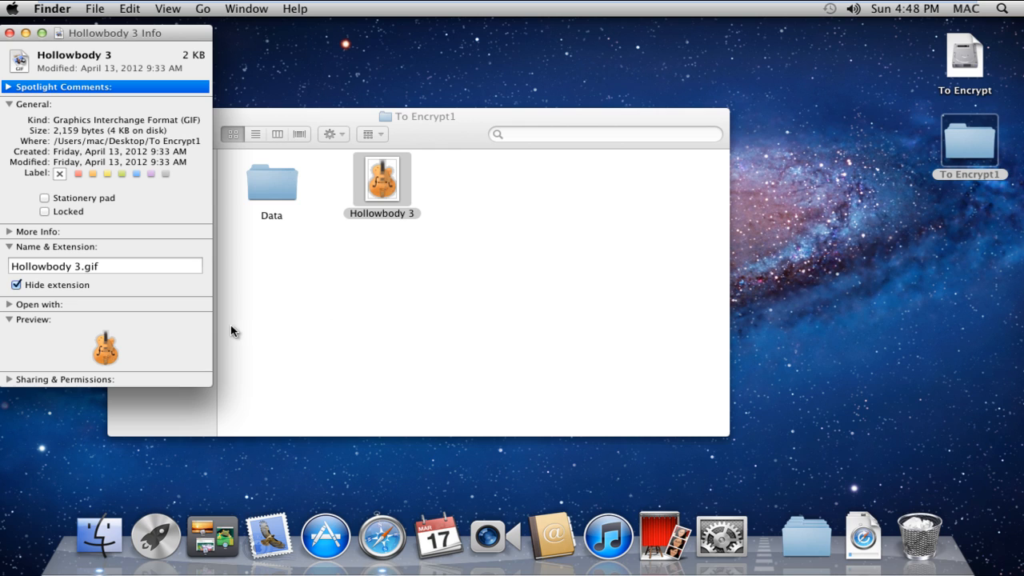
mouse_move(50, 290)
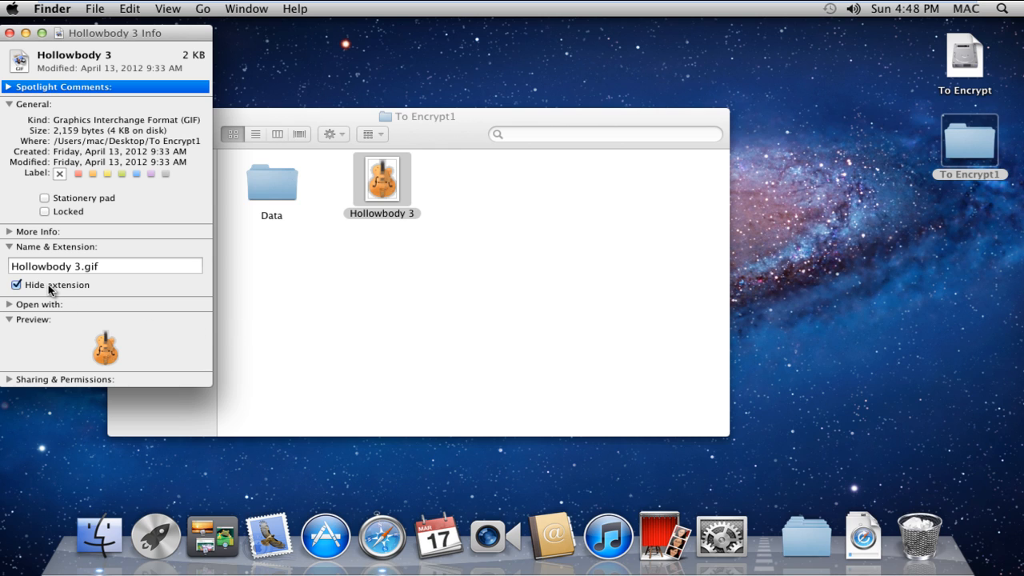
left_click(16, 285)
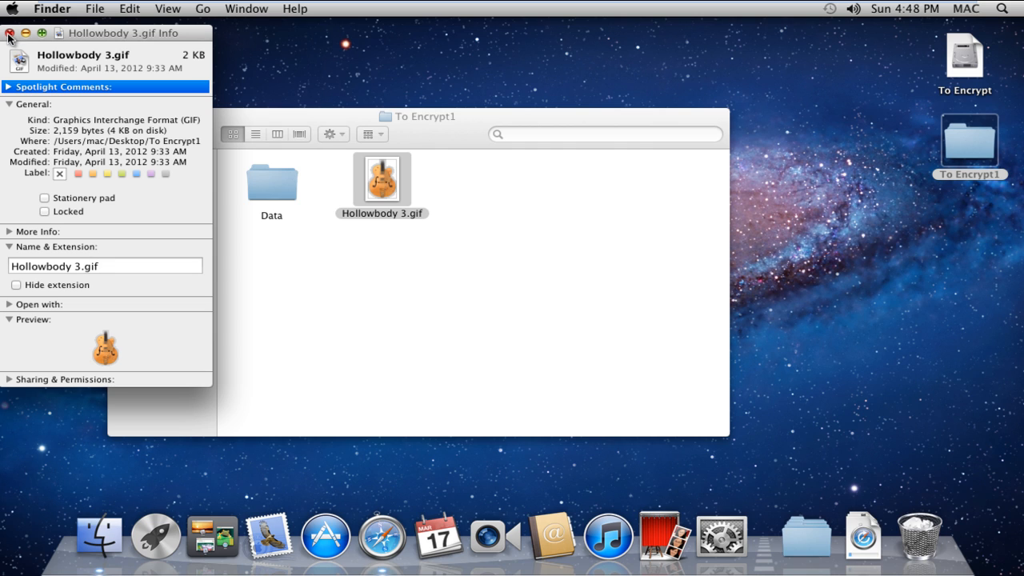
Close Get Info and rename Hollowbody 3.gif toward a .jpeg extension
left_click(10, 31)
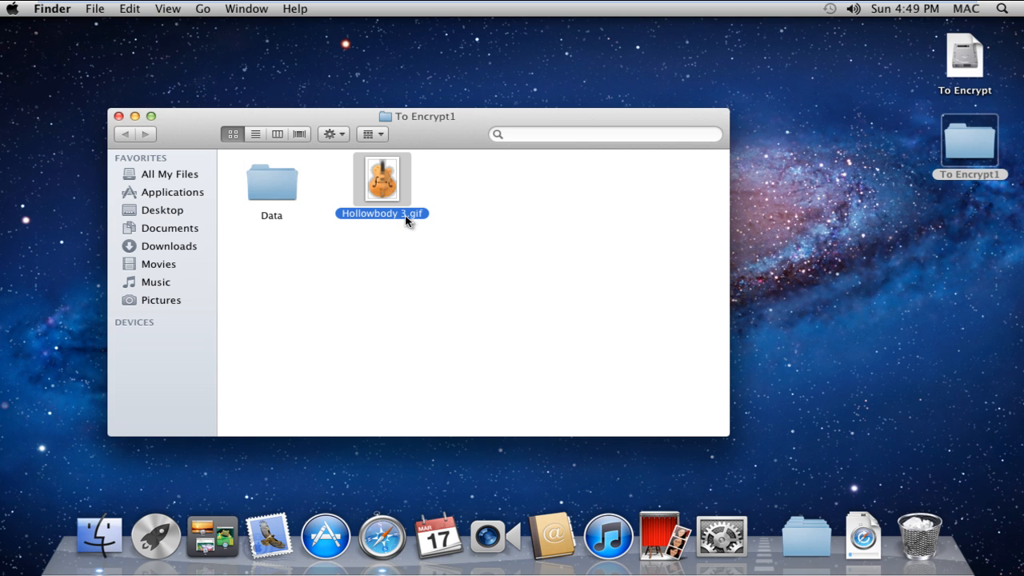
left_click(380, 213)
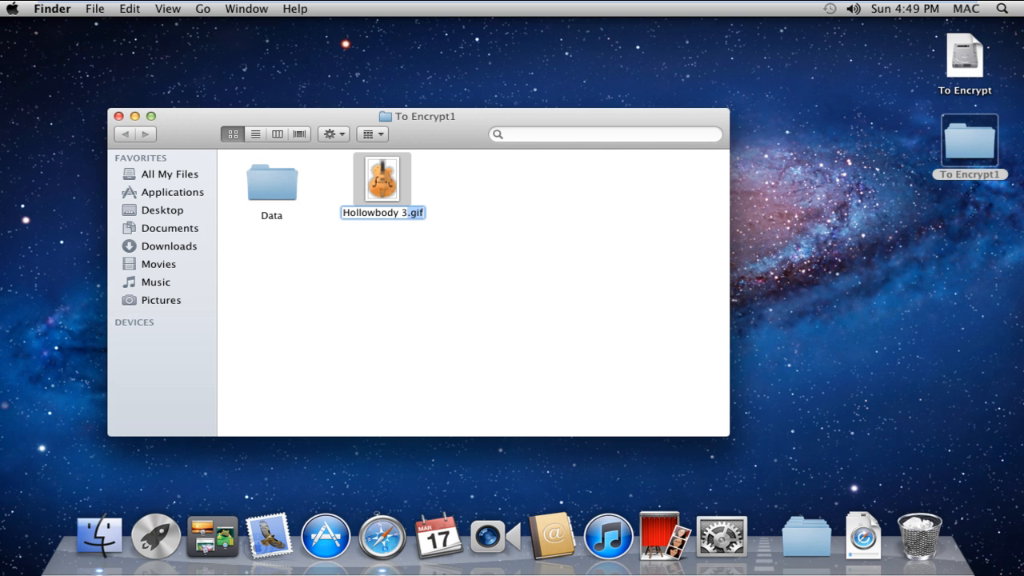
type("jpe")
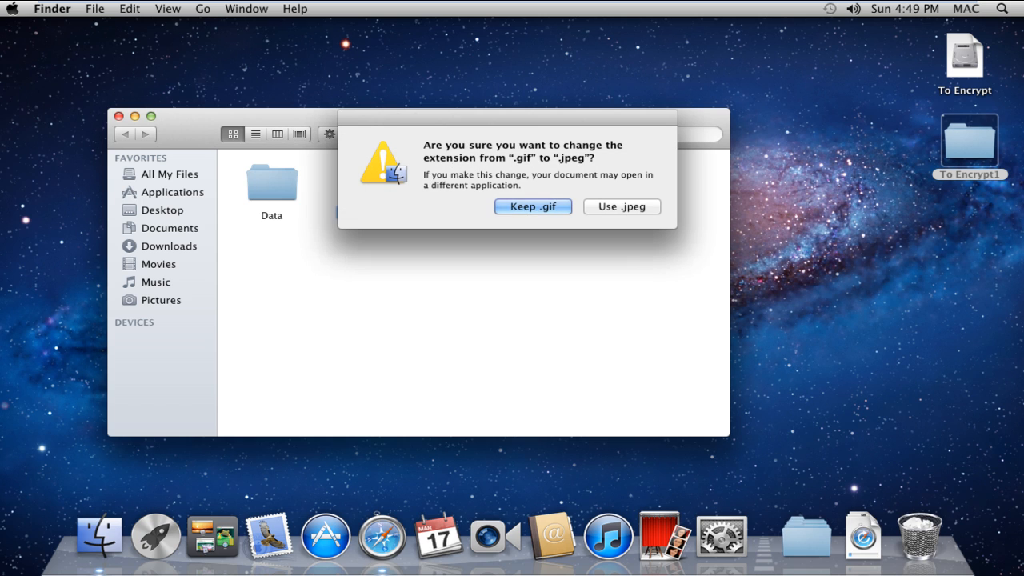
mouse_move(605, 215)
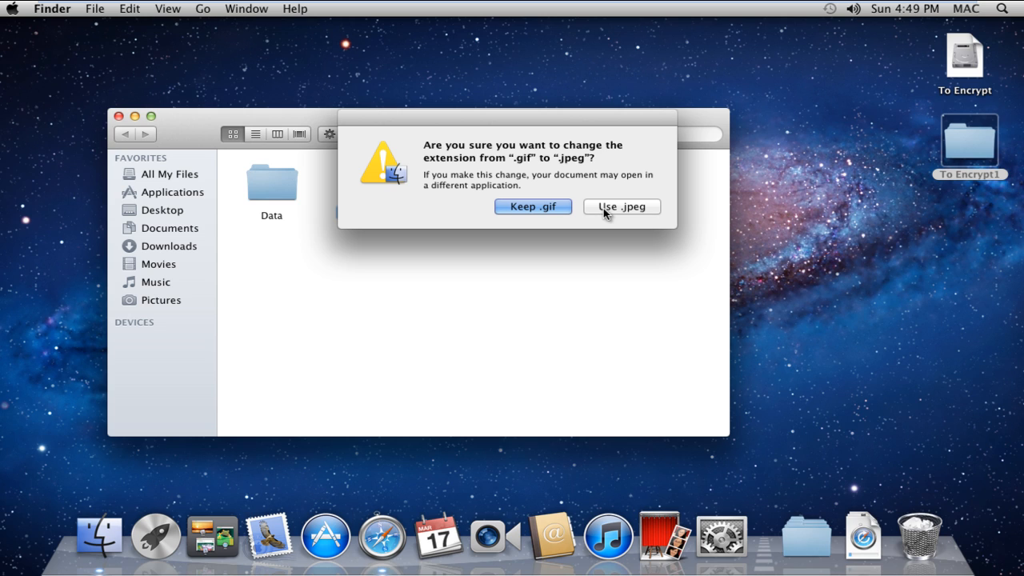
Accept the .jpeg extension, then rename back to Hollowbody 3.gif and confirm Use .gif
left_click(621, 206)
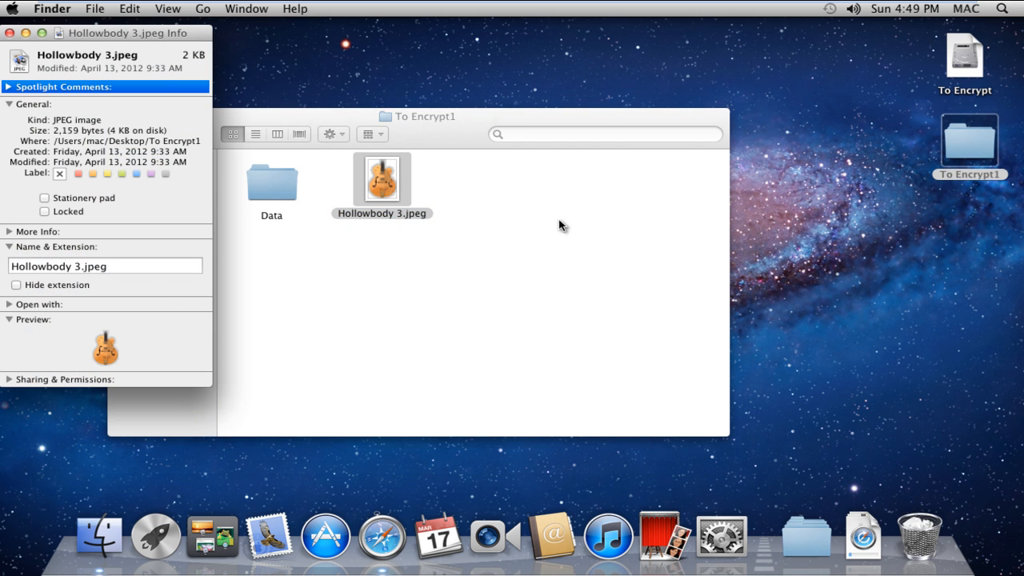
mouse_move(100, 281)
type("if")
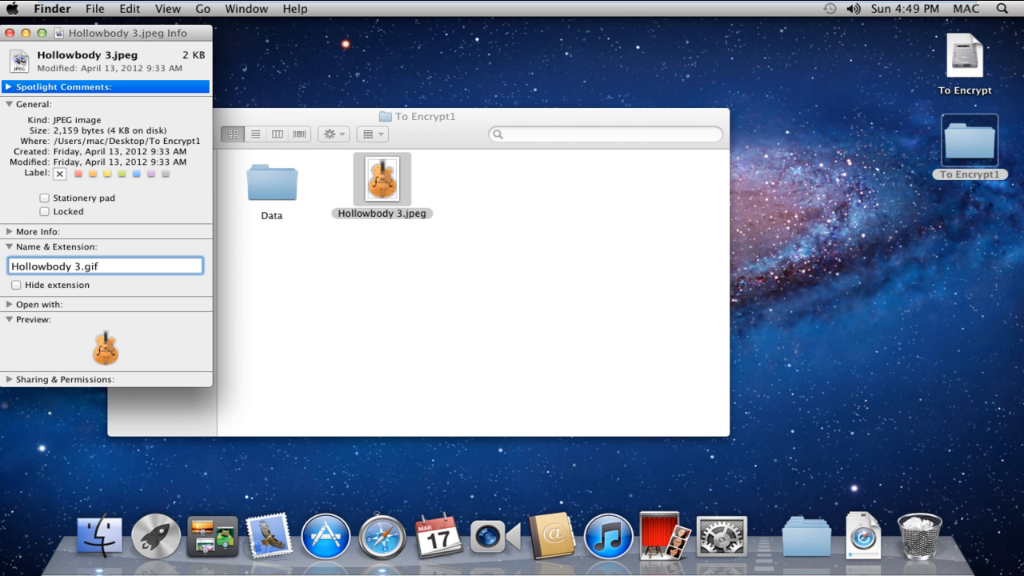
key("Return")
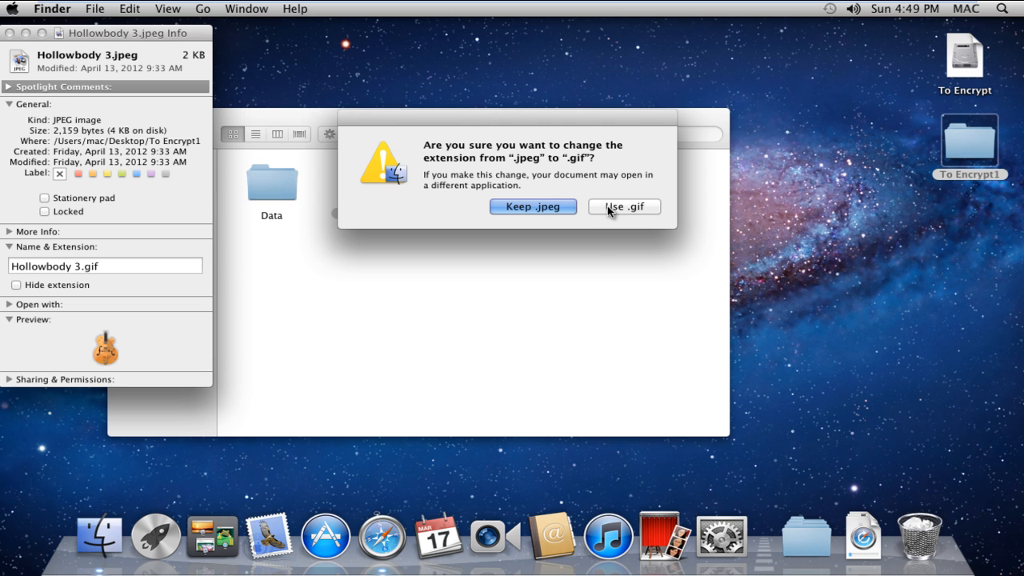
left_click(532, 206)
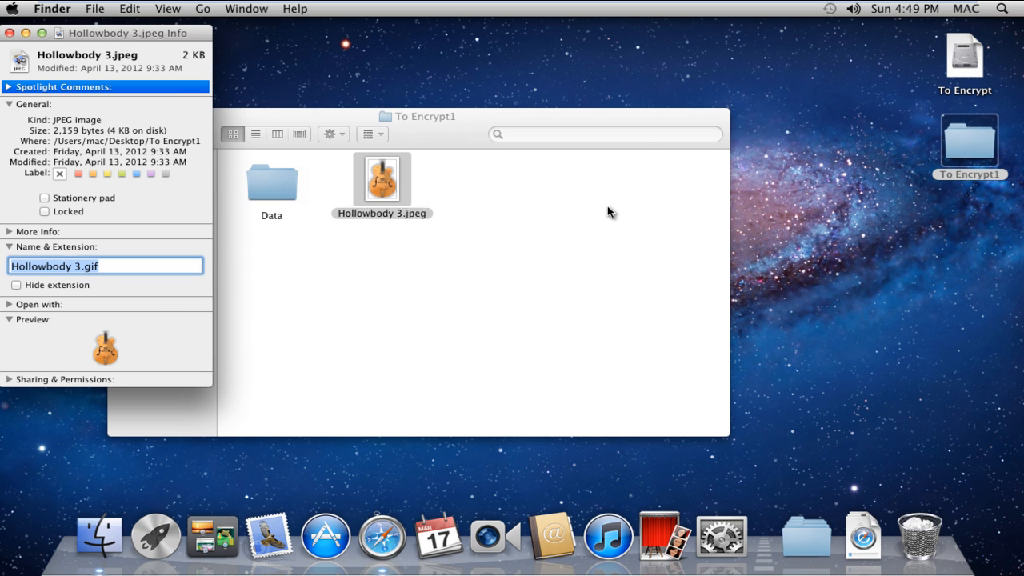